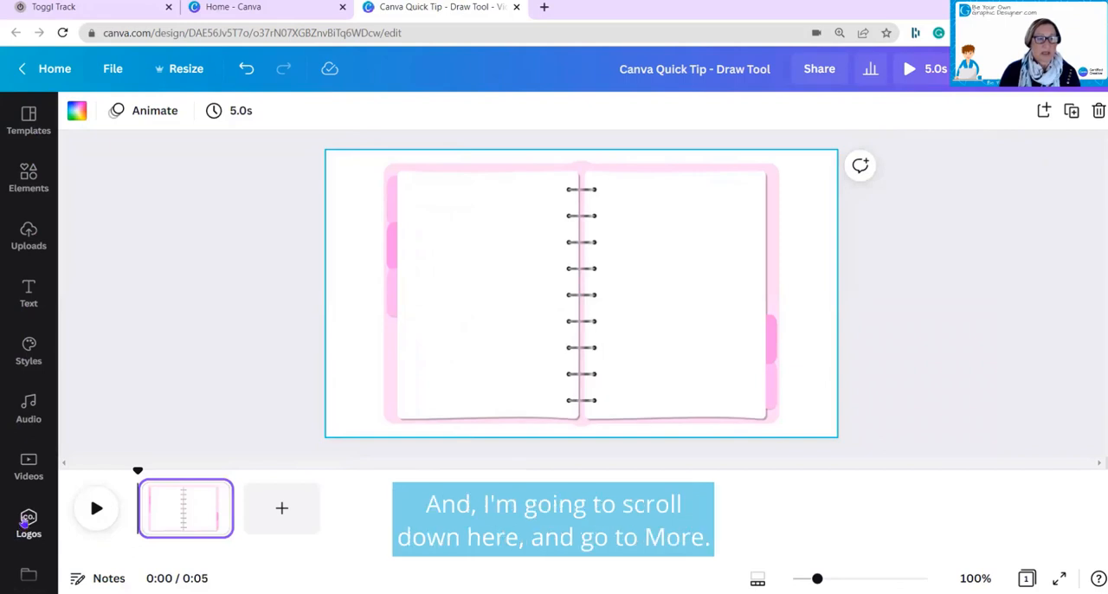
- Show the More from Canva apps list with Draw (Beta) among the creation apps
{"action": "scroll", "scroll_direction": "down", "scroll_amount": 3}
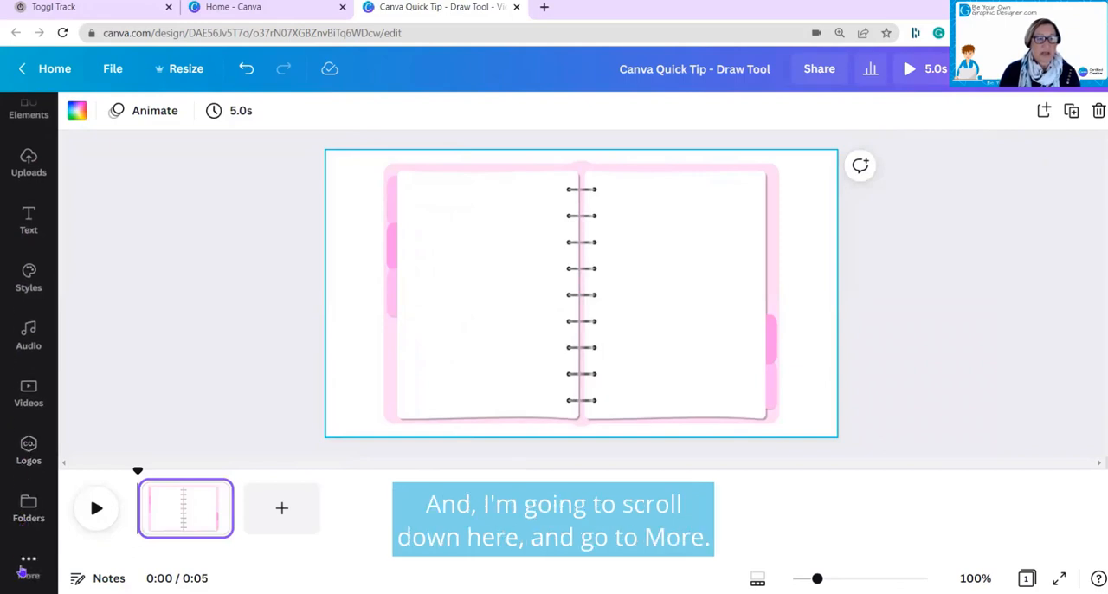
{"action": "left_click", "coordinate": [28, 562]}
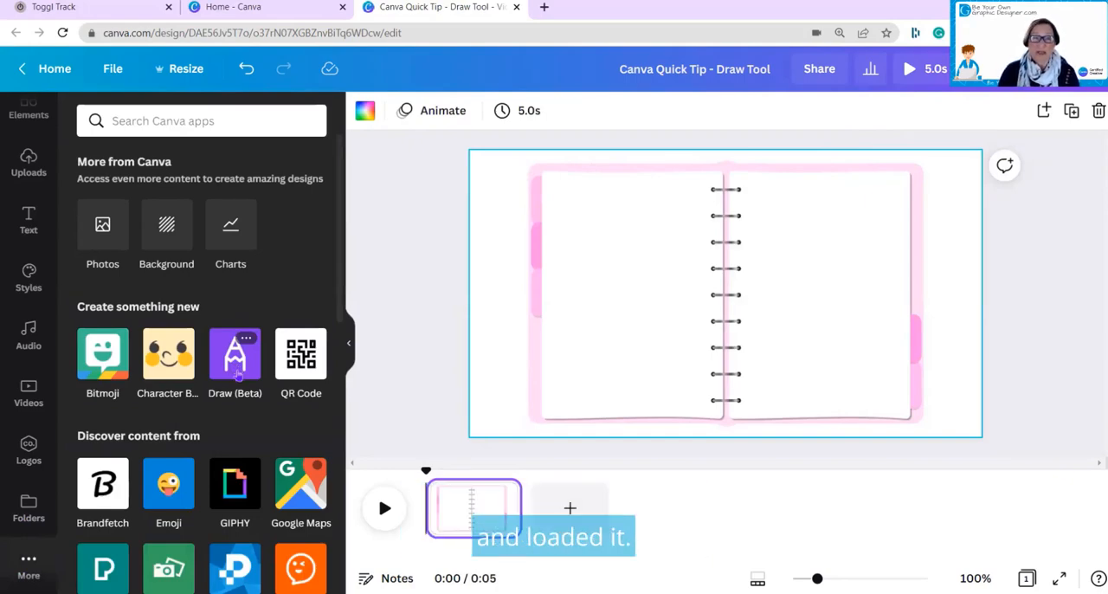
{"action": "scroll", "scroll_direction": "down", "scroll_amount": 3}
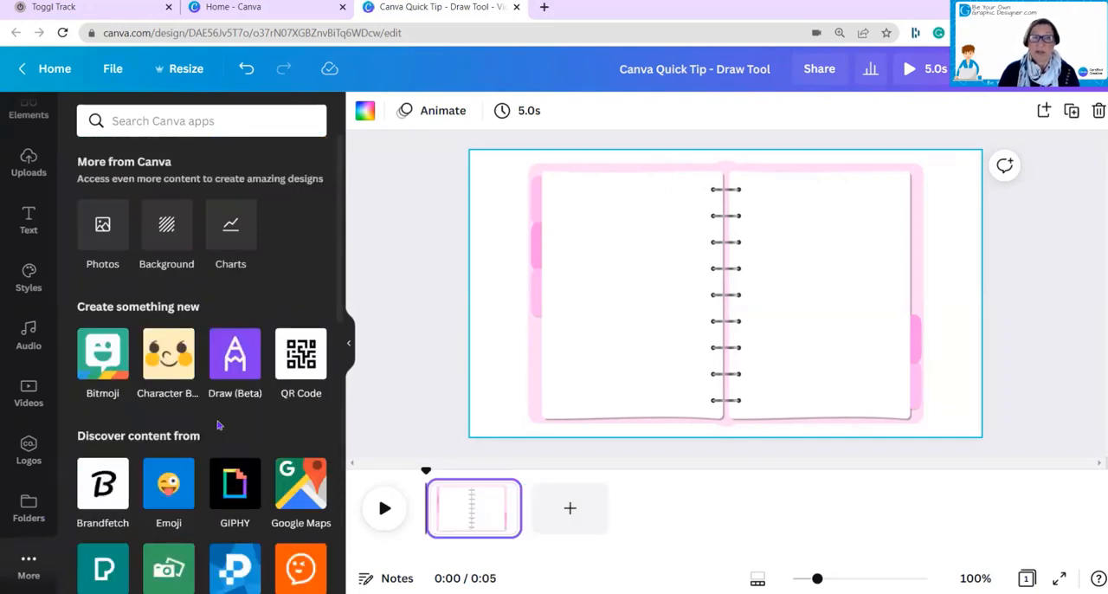
- Launch Draw (Beta) beside the planner and choose the Pen brush
{"action": "left_click", "coordinate": [235, 353]}
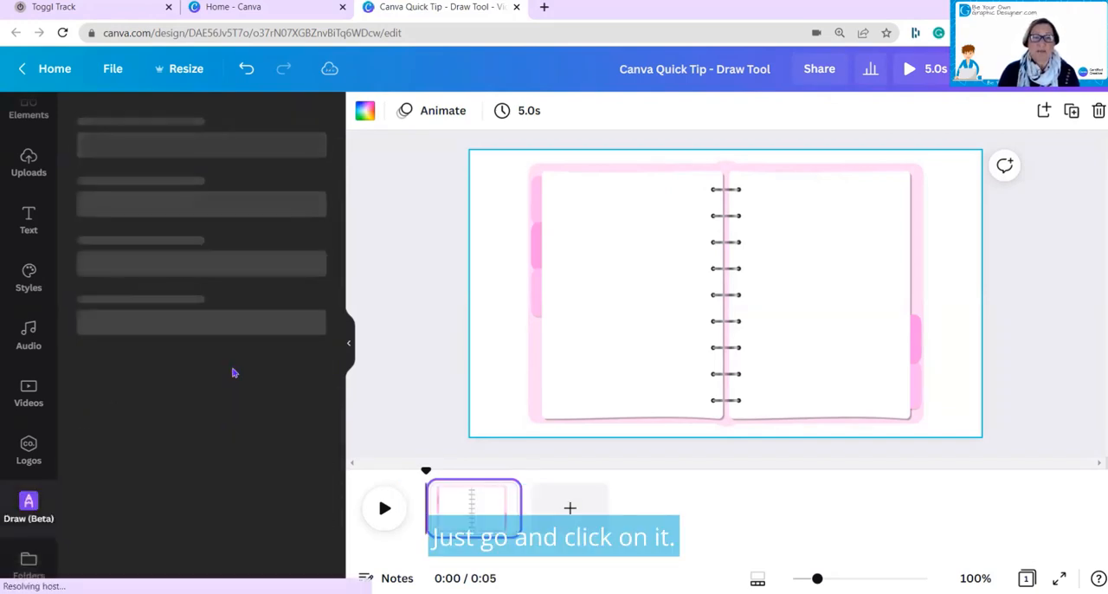
{"action": "left_click", "coordinate": [28, 508]}
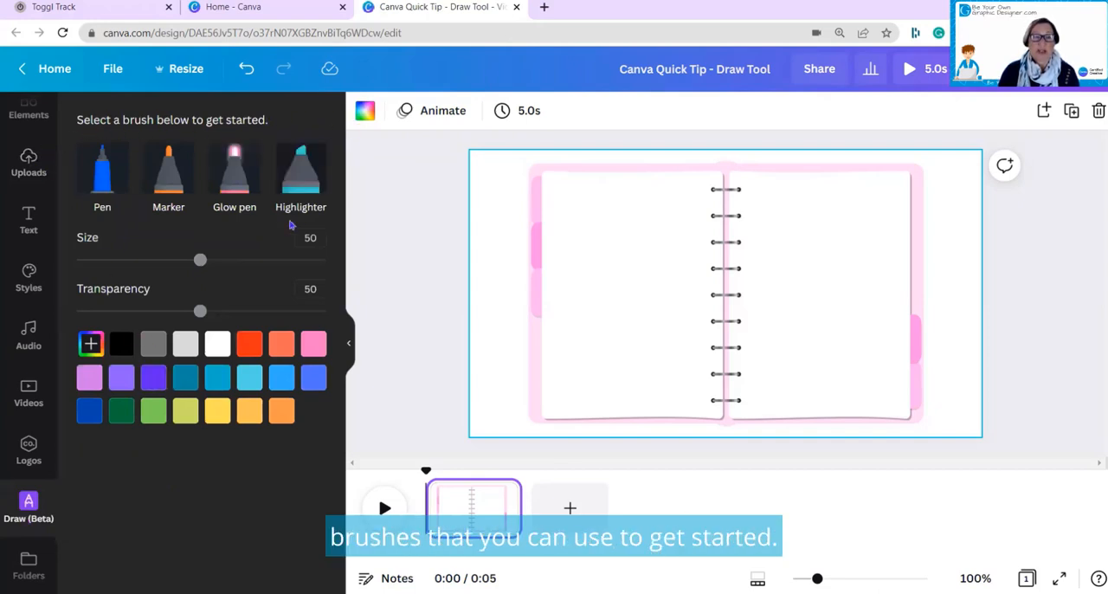
{"action": "left_click", "coordinate": [102, 166]}
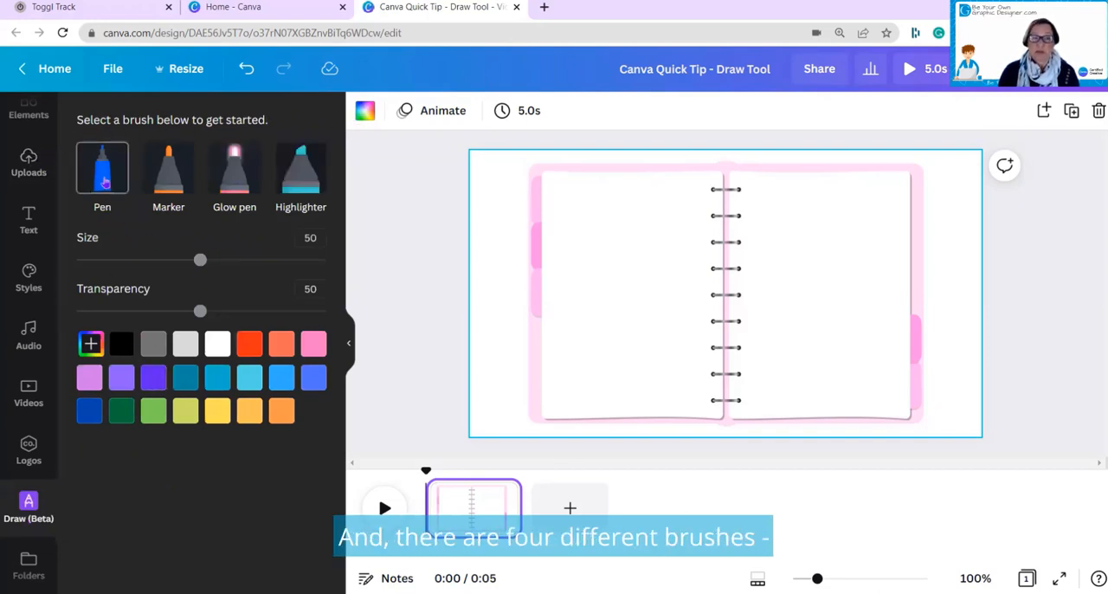
{"action": "left_click", "coordinate": [168, 166]}
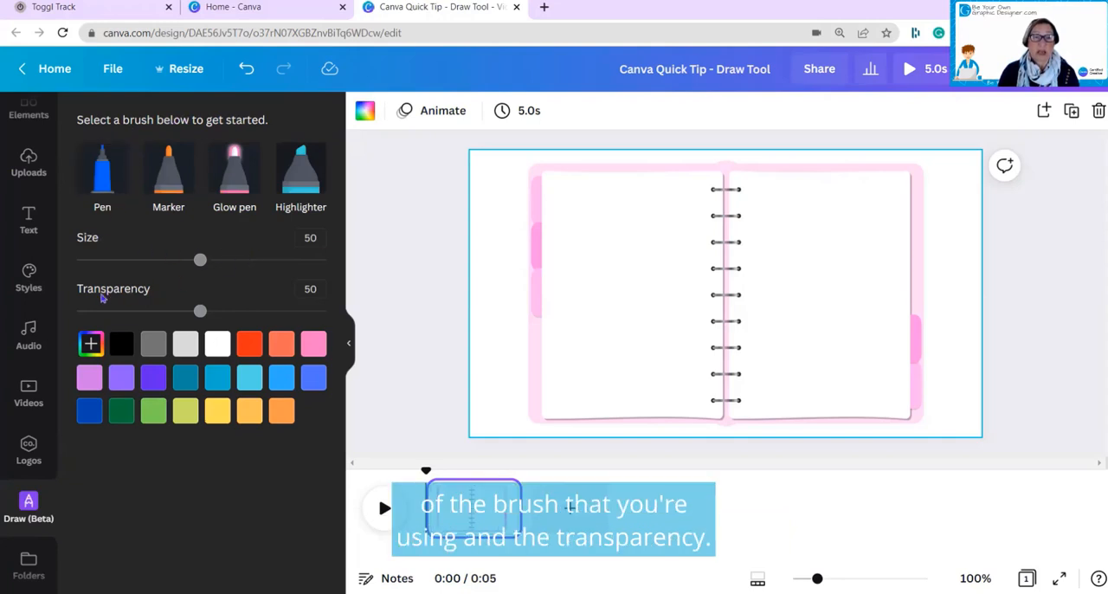
{"action": "mouse_move", "coordinate": [174, 443]}
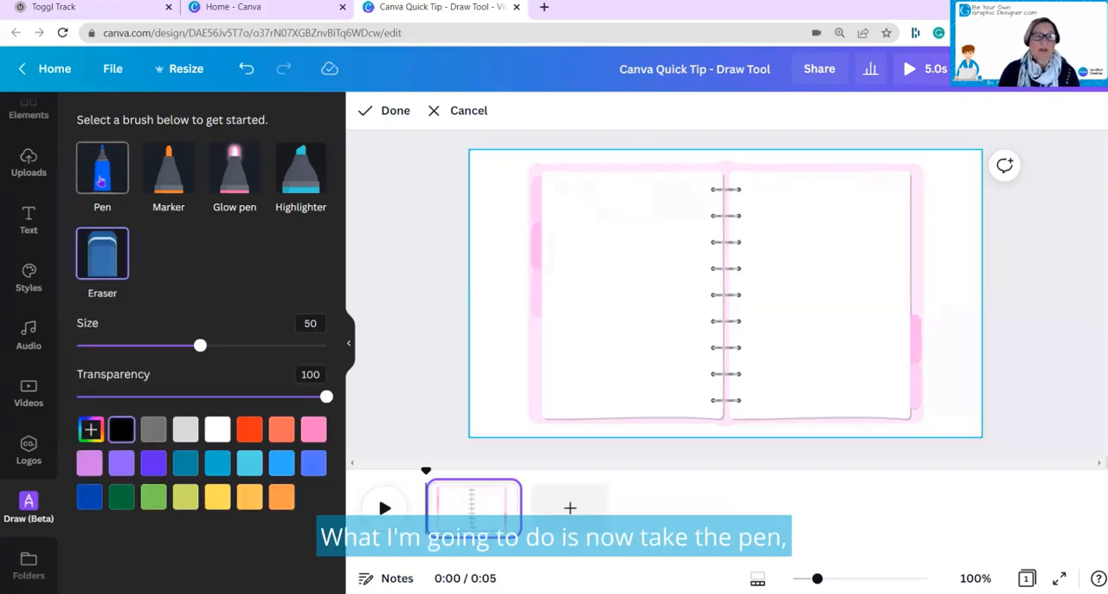
- Draw dark blue pen and marker lines of thin, thick and thinner sizes on the left page
{"action": "left_click", "coordinate": [102, 166]}
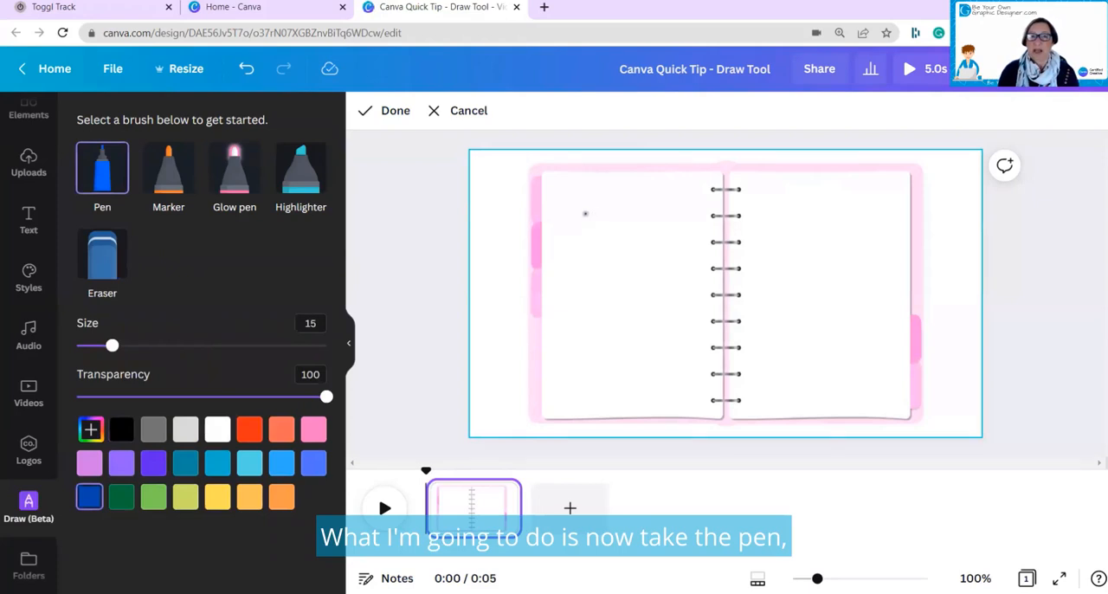
{"action": "left_click_drag", "start_coordinate": [575, 208], "coordinate": [661, 208]}
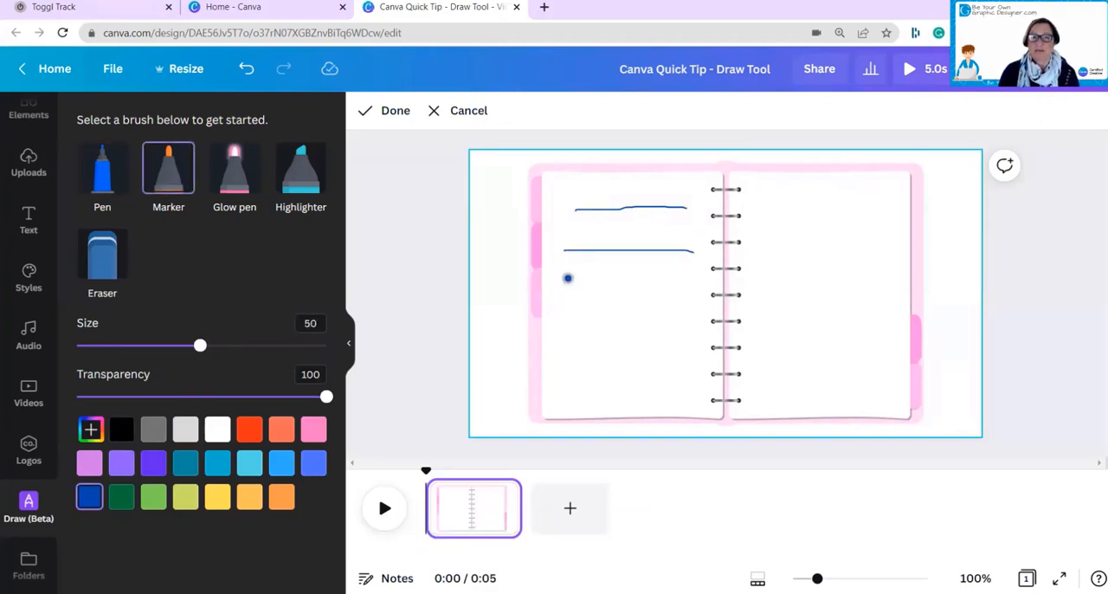
{"action": "left_click_drag", "start_coordinate": [564, 277], "coordinate": [688, 277]}
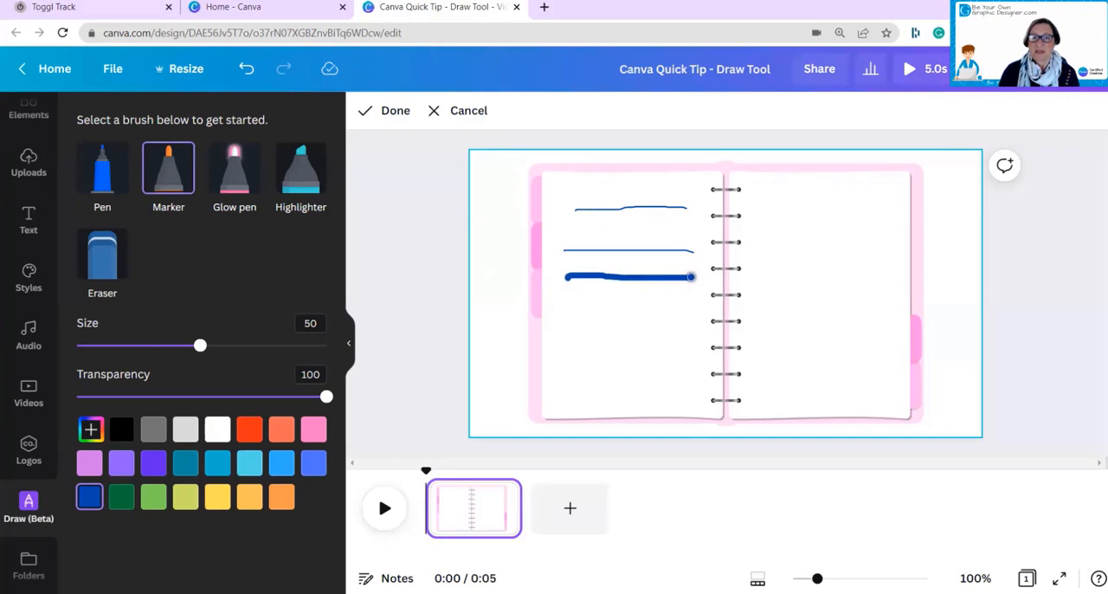
{"action": "left_click_drag", "start_coordinate": [201, 344], "coordinate": [108, 345]}
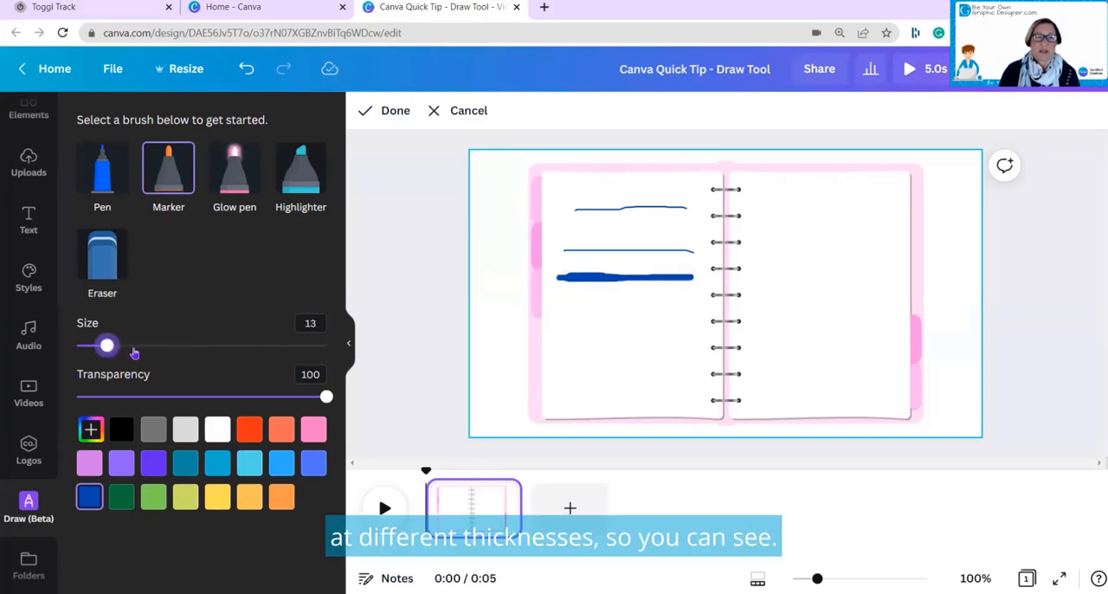
{"action": "left_click_drag", "start_coordinate": [107, 346], "coordinate": [135, 347]}
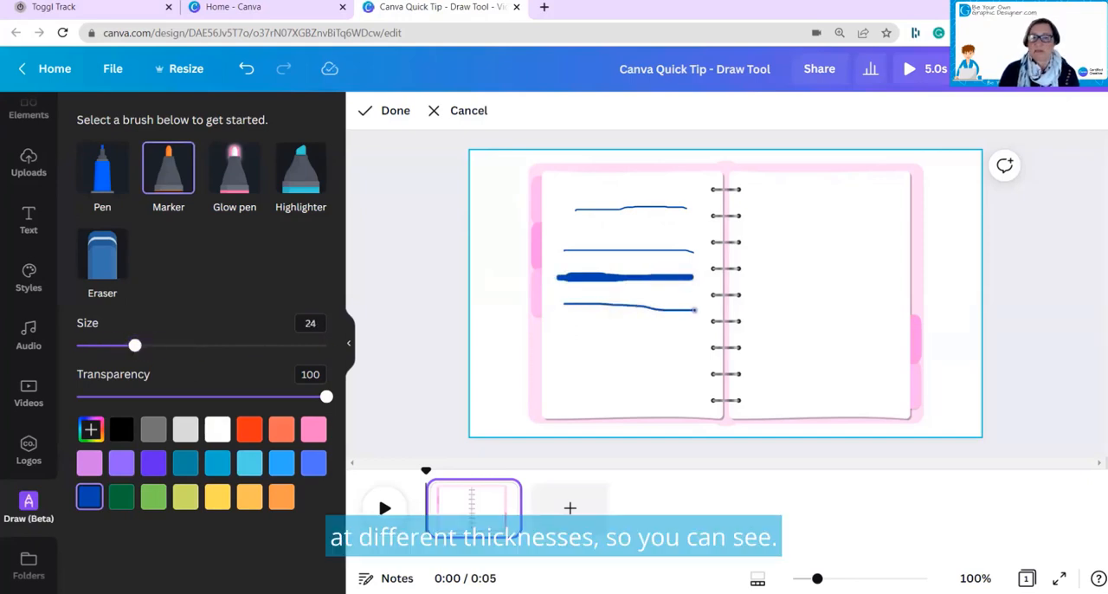
{"action": "left_click", "coordinate": [234, 170]}
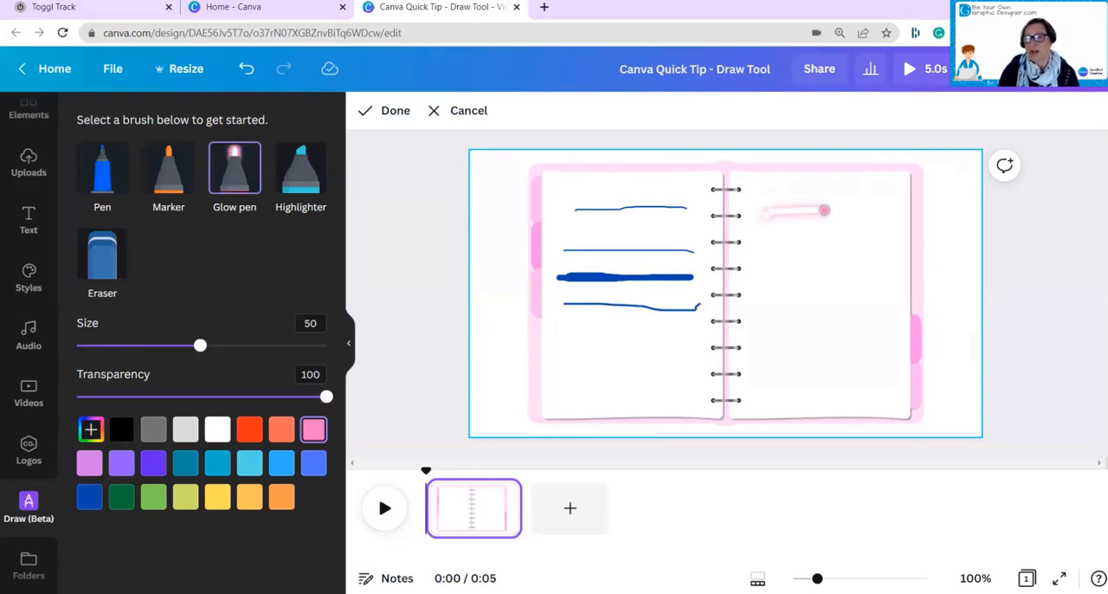
- Scribble a pink glow squiggle and a light blue highlighter bar, then set a small orange highlighter
{"action": "left_click_drag", "start_coordinate": [824, 209], "coordinate": [796, 239]}
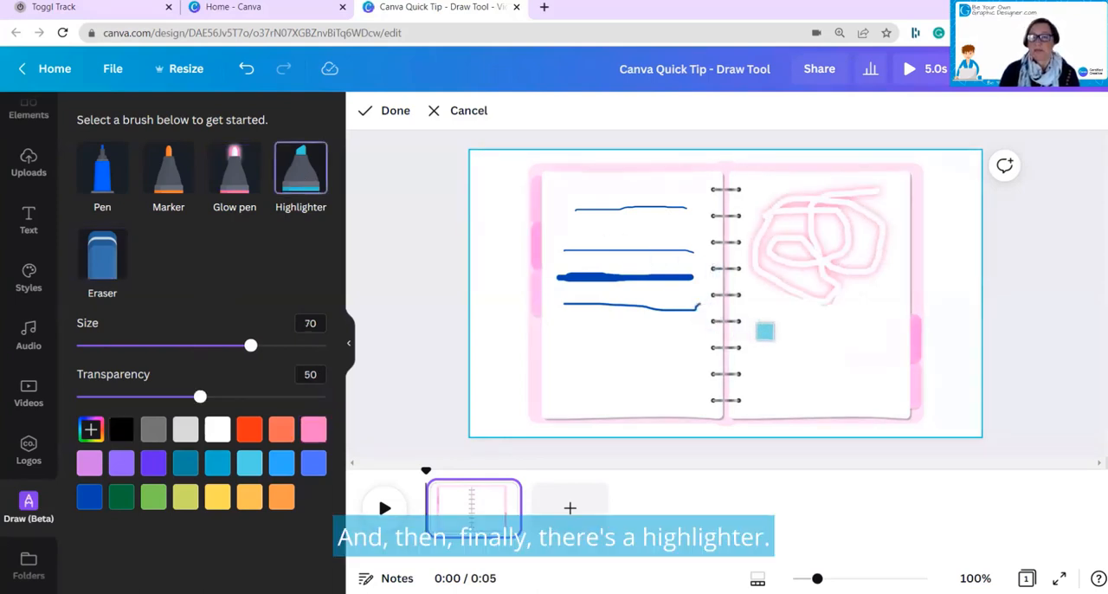
{"action": "left_click_drag", "start_coordinate": [765, 330], "coordinate": [848, 331]}
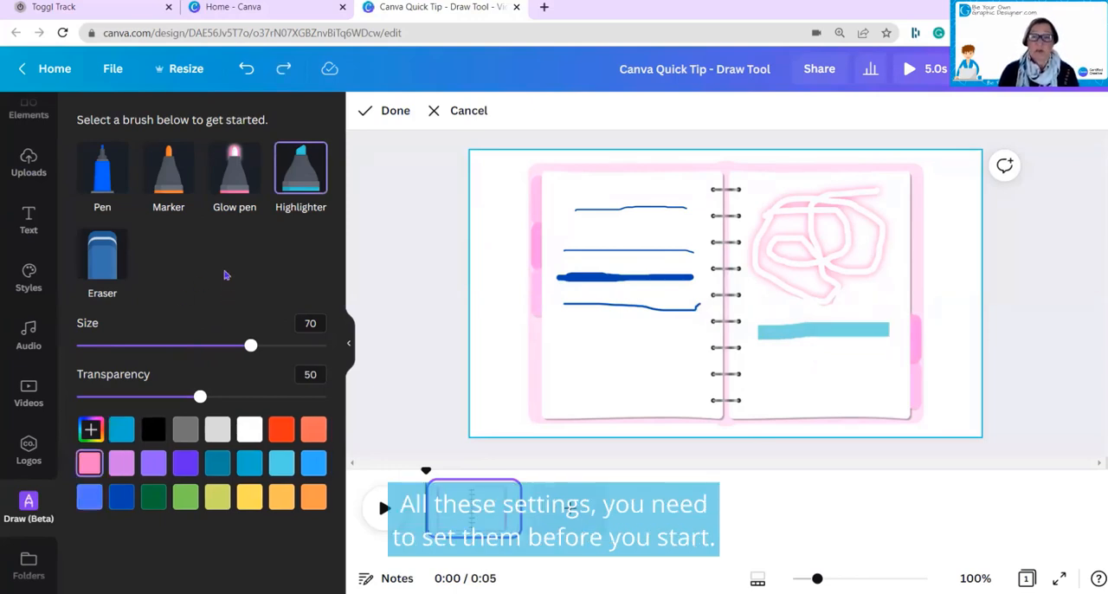
{"action": "left_click", "coordinate": [103, 251]}
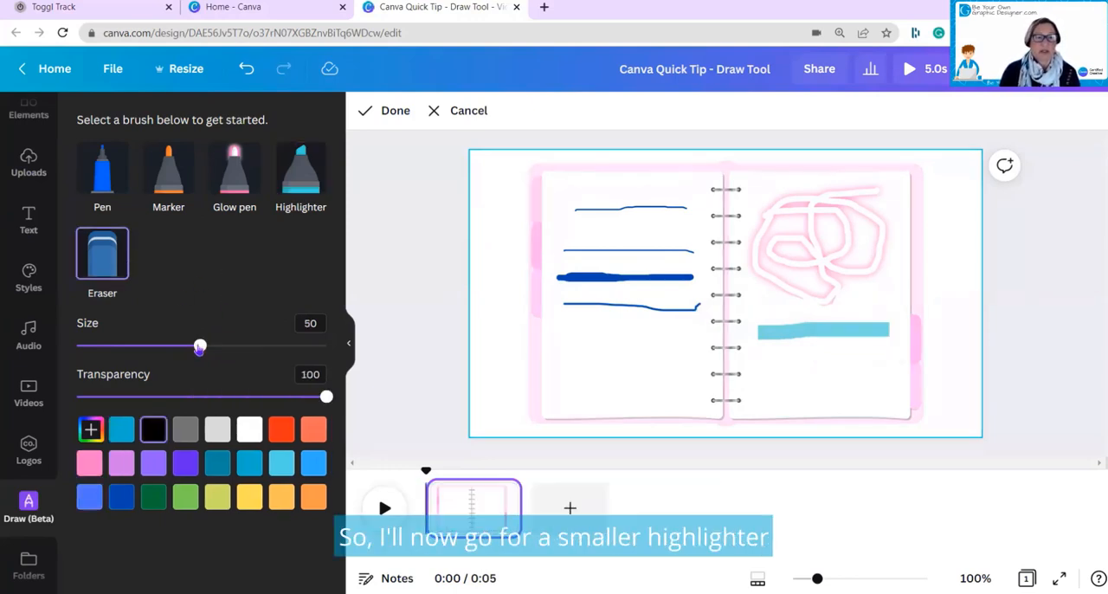
{"action": "left_click_drag", "start_coordinate": [201, 346], "coordinate": [137, 346]}
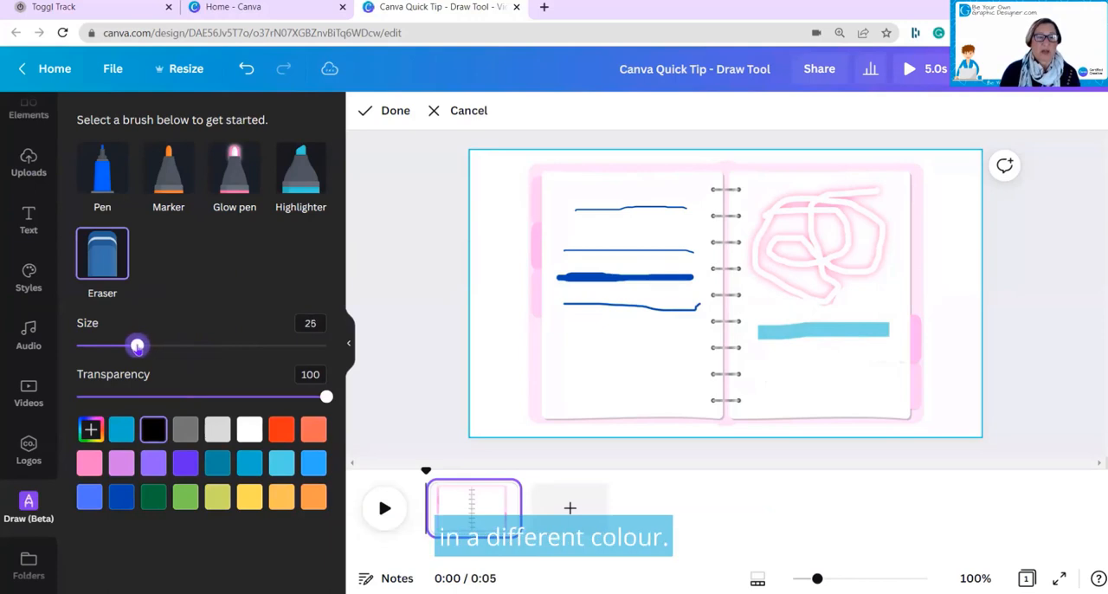
{"action": "left_click", "coordinate": [313, 495]}
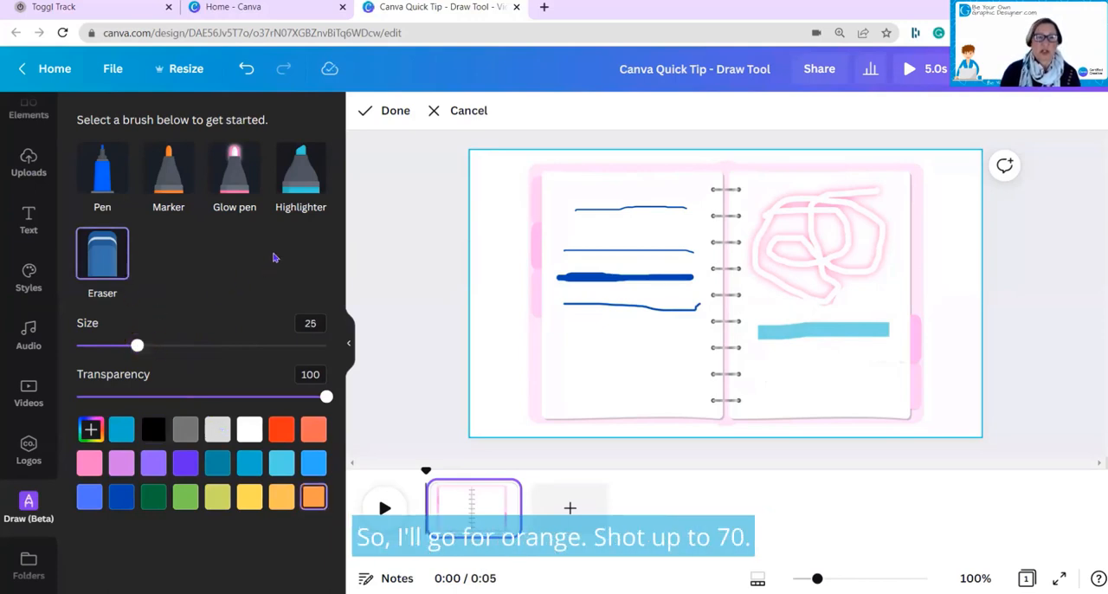
{"action": "left_click", "coordinate": [301, 170]}
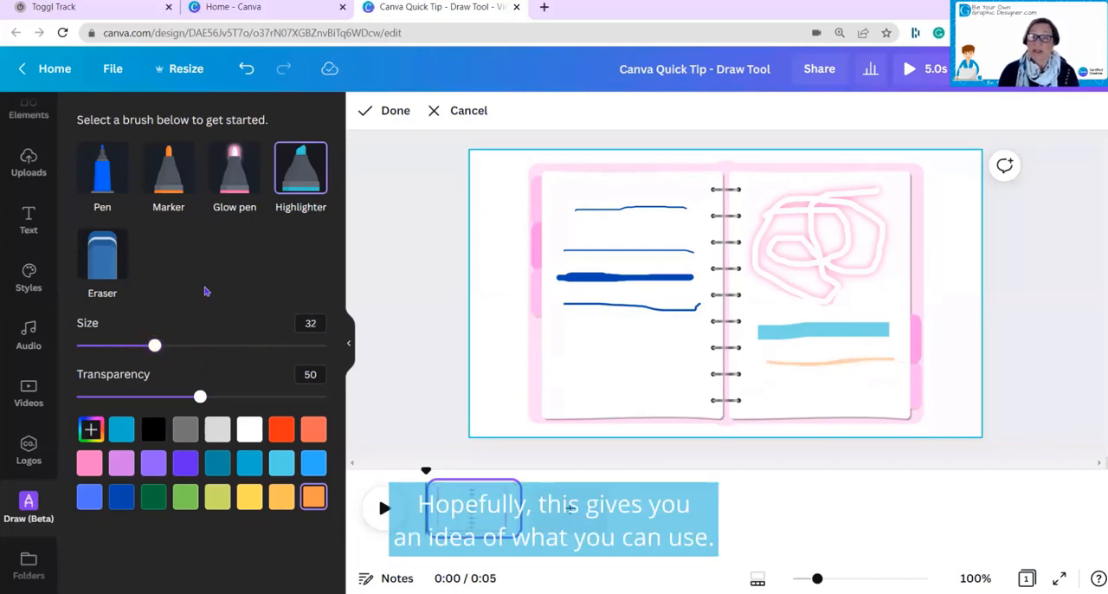
- Rub out the orange line with the eraser at size 100, then shrink the eraser again
{"action": "left_click", "coordinate": [102, 253]}
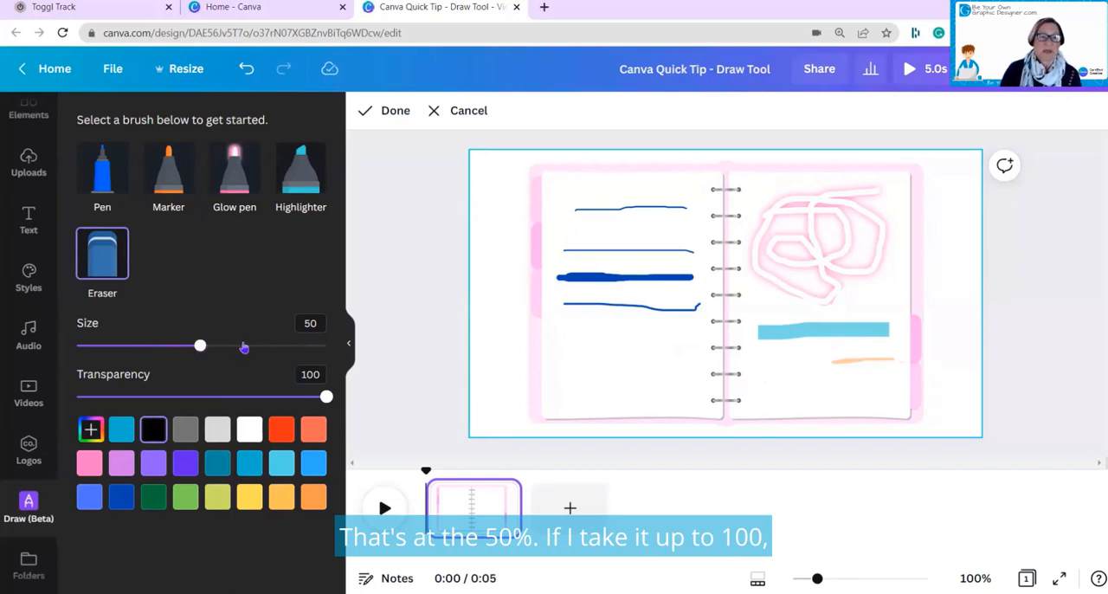
{"action": "left_click_drag", "start_coordinate": [201, 344], "coordinate": [325, 345]}
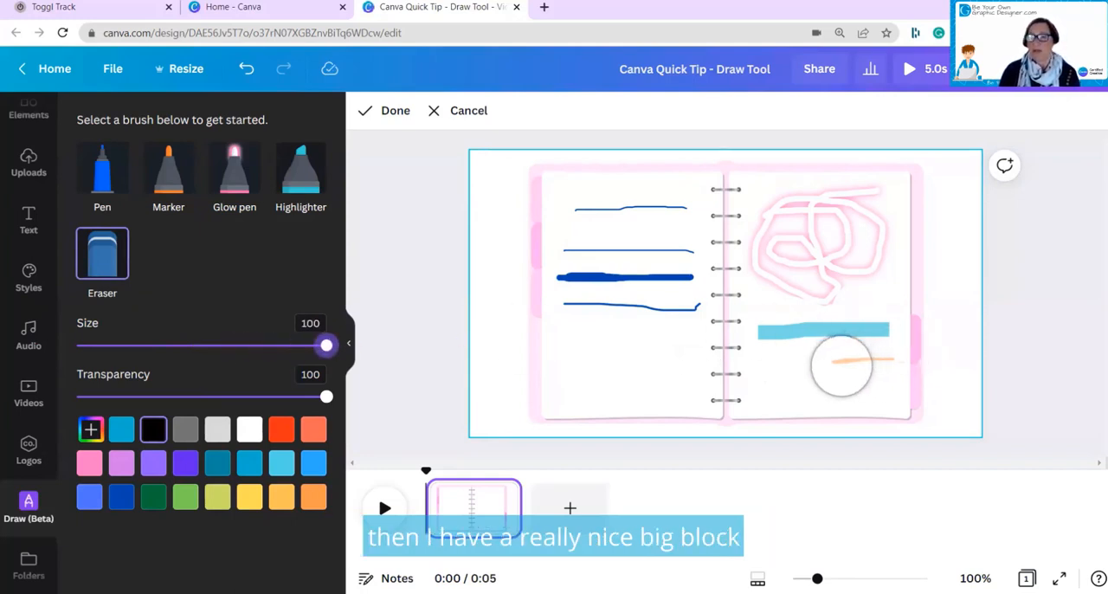
{"action": "left_click_drag", "start_coordinate": [839, 363], "coordinate": [765, 376]}
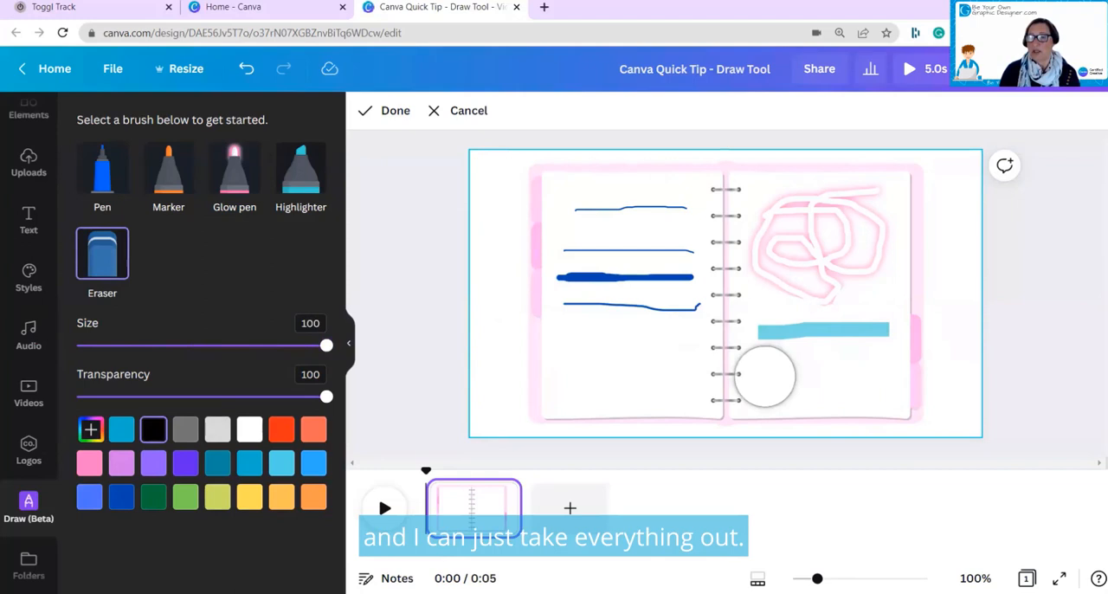
{"action": "left_click_drag", "start_coordinate": [325, 345], "coordinate": [109, 345]}
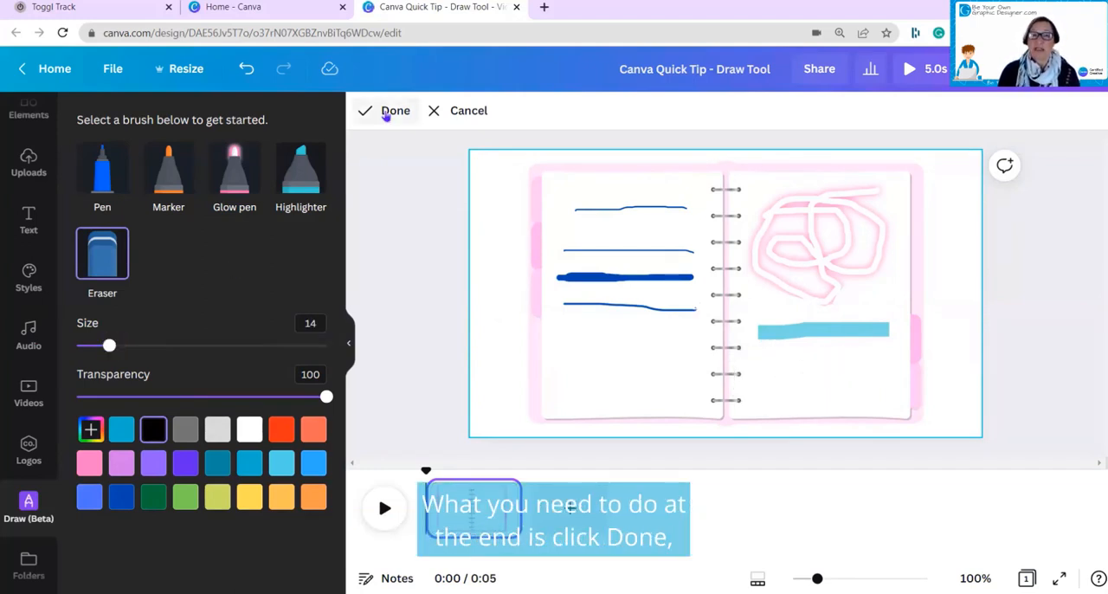
- Confirm Done so the strokes merge into one image and place it atop the right page
{"action": "left_click", "coordinate": [395, 111]}
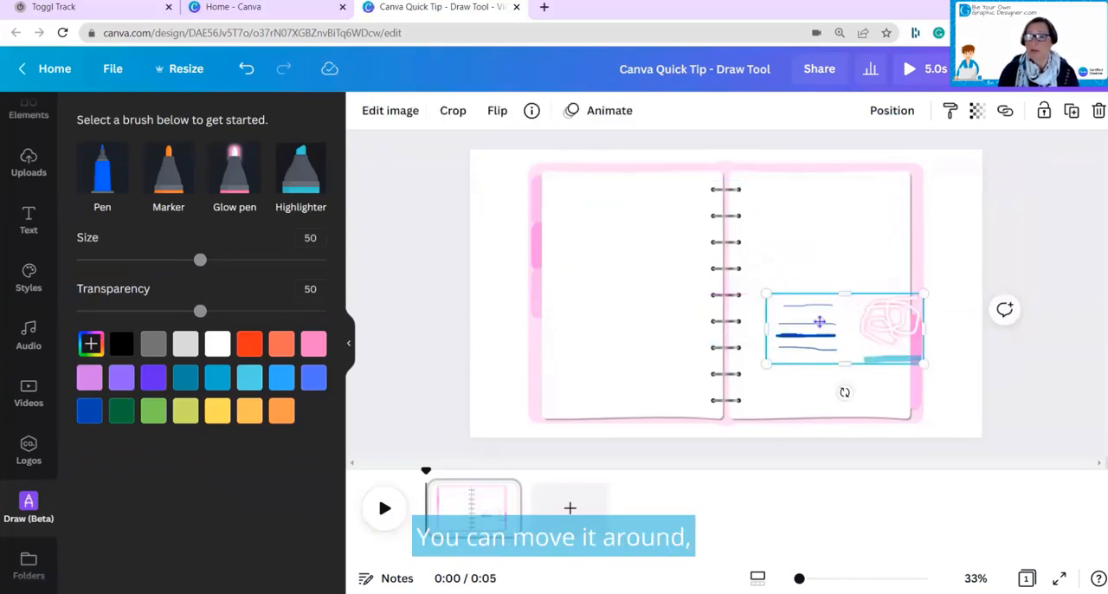
{"action": "left_click_drag", "start_coordinate": [845, 325], "coordinate": [822, 229]}
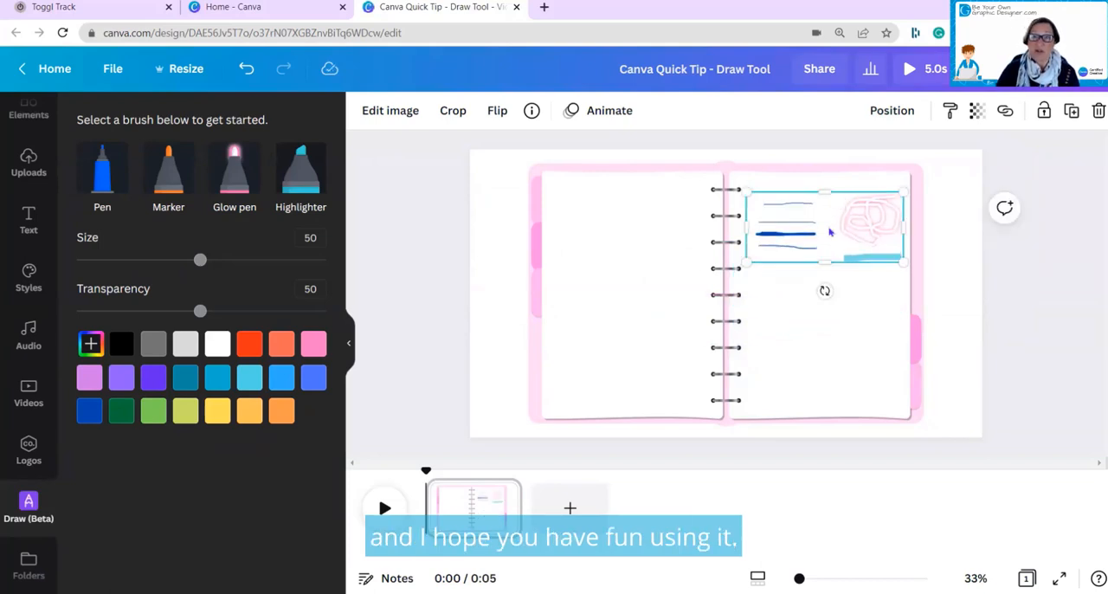